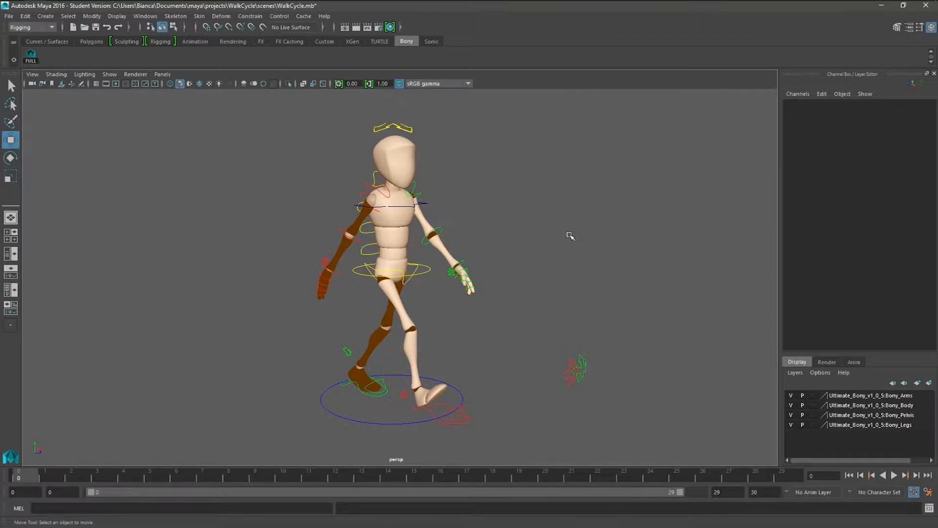
pyautogui.moveTo(563, 222)
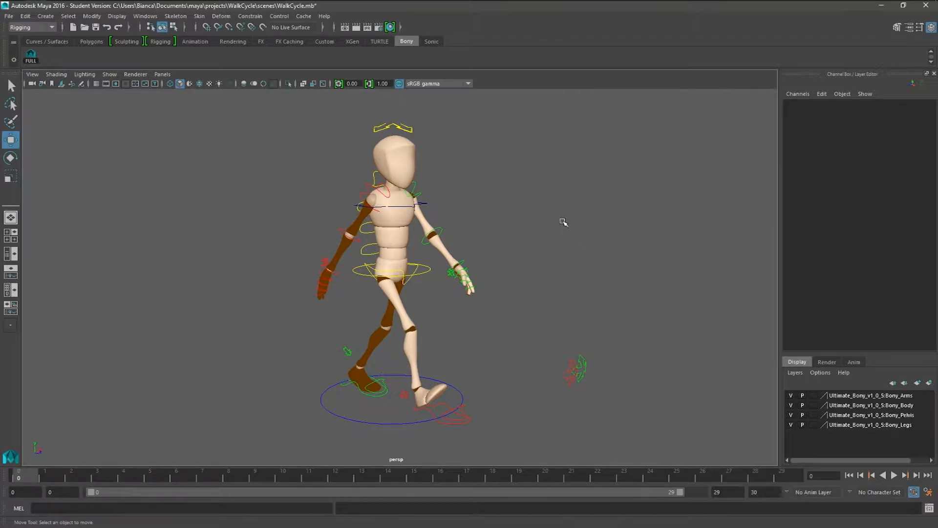
pyautogui.moveTo(516, 192)
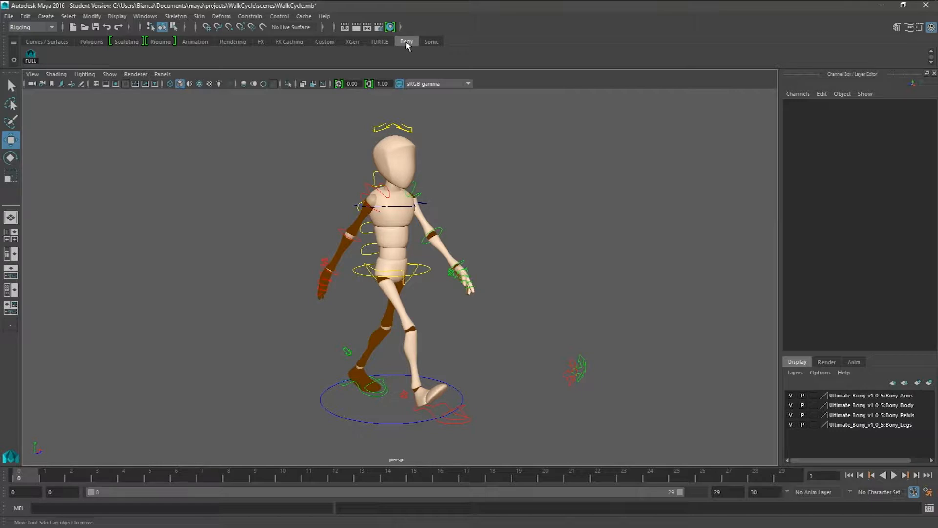
pyautogui.moveTo(405, 50)
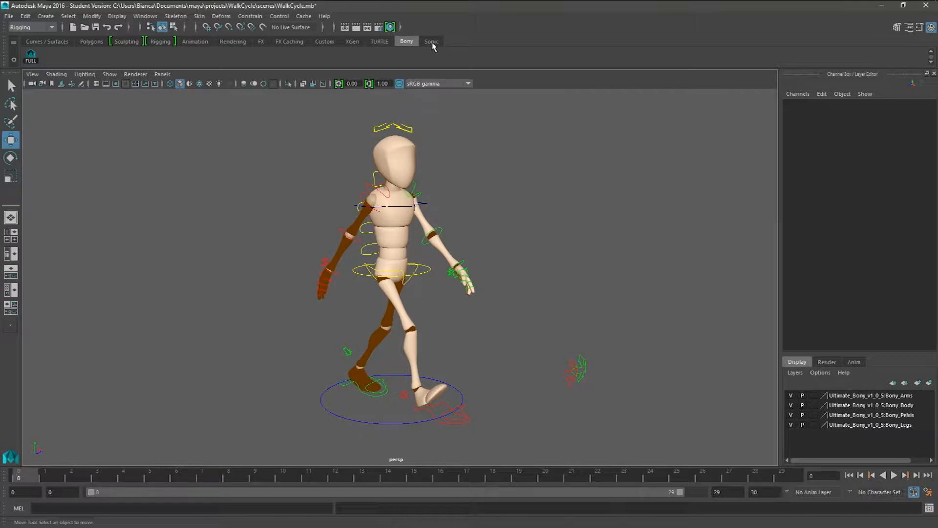
# Step: Select every rig control to record the commands, rewind to frame 1 and deselect
pyautogui.click(407, 41)
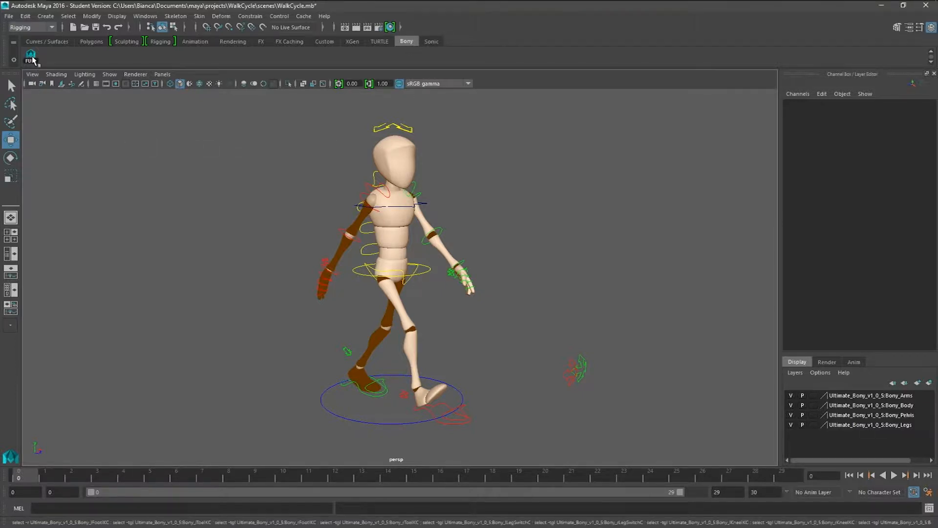
pyautogui.click(391, 397)
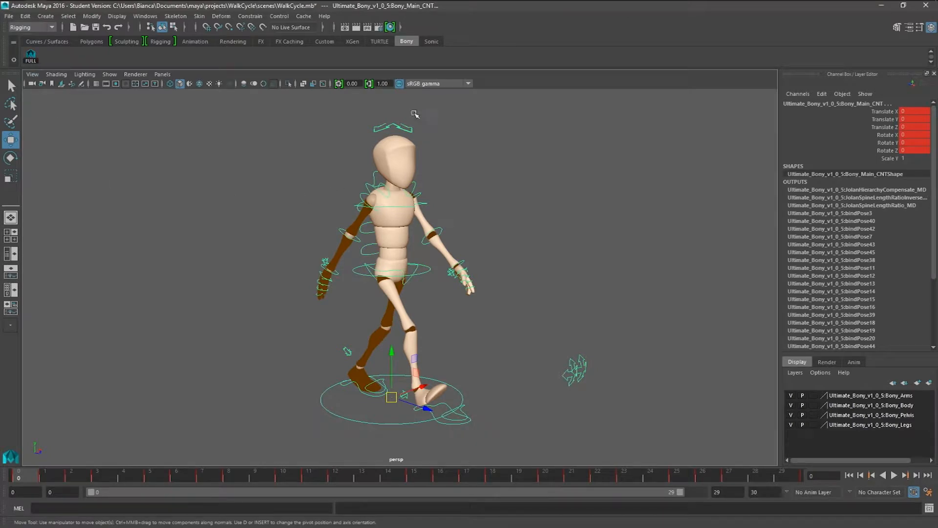
pyautogui.moveTo(218, 182)
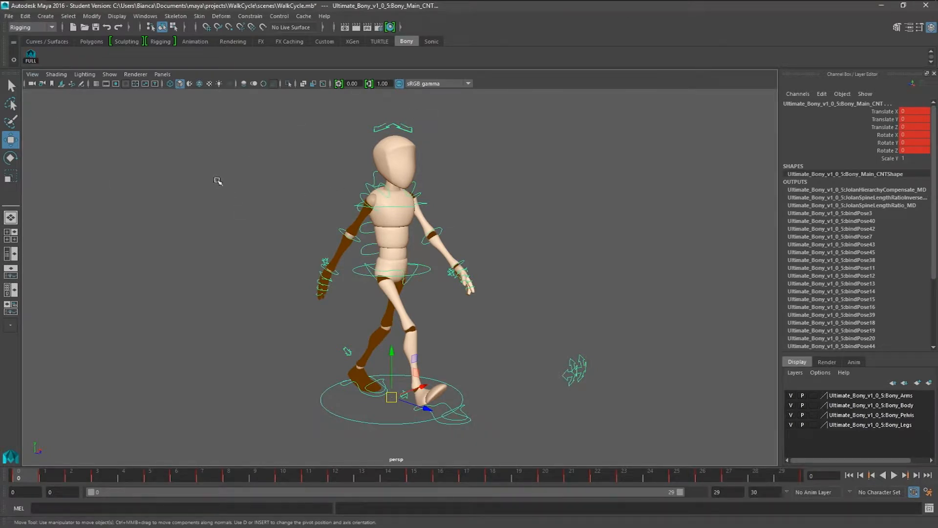
pyautogui.moveTo(51, 479)
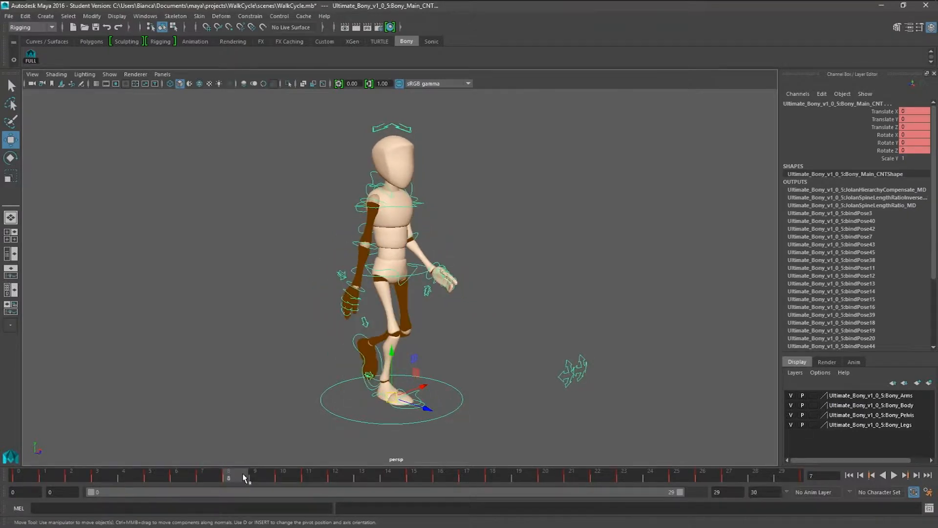
pyautogui.click(18, 477)
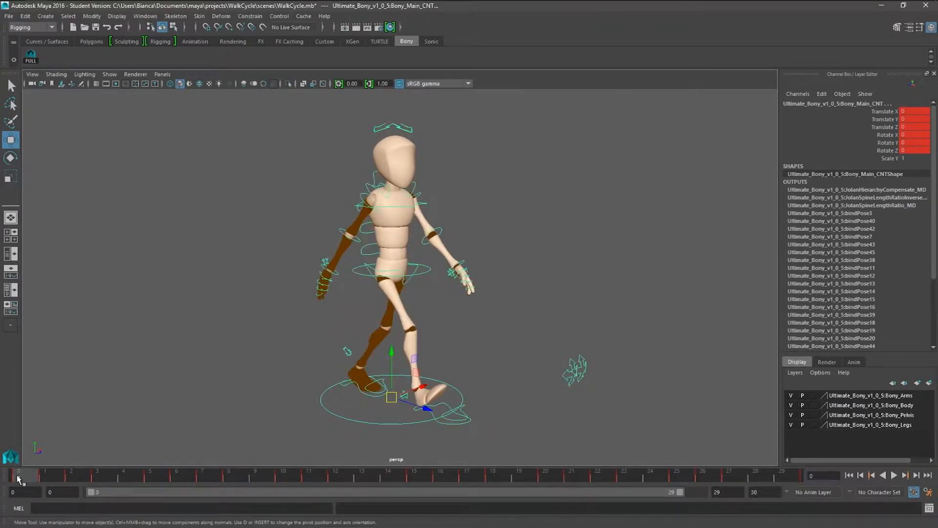
pyautogui.click(71, 475)
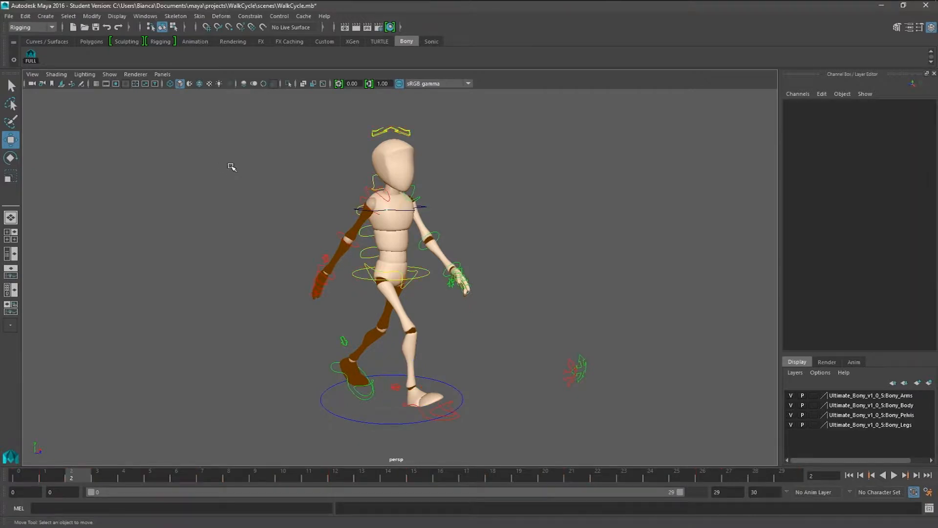
# Step: Drag the six arm selection commands from history to the Bony shelf and label the button ARMS
pyautogui.click(10, 86)
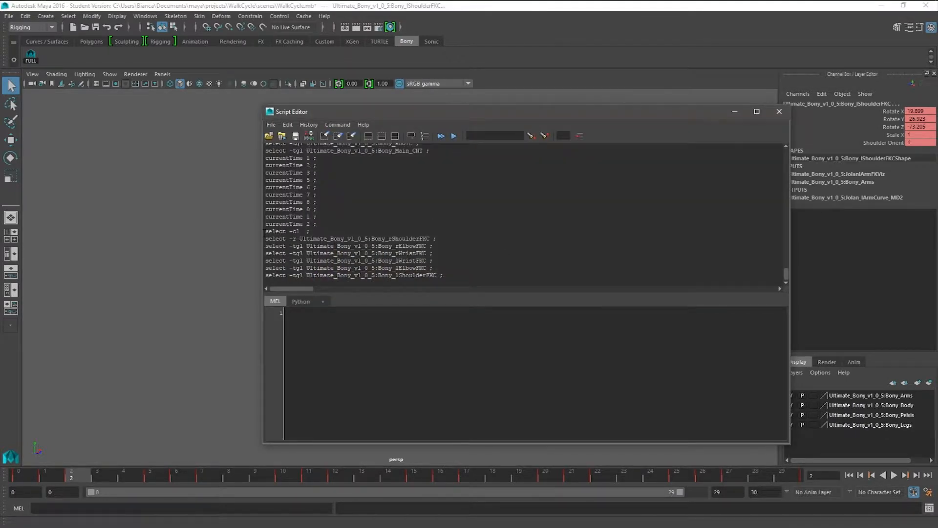
pyautogui.moveTo(265, 232); pyautogui.dragTo(443, 276)
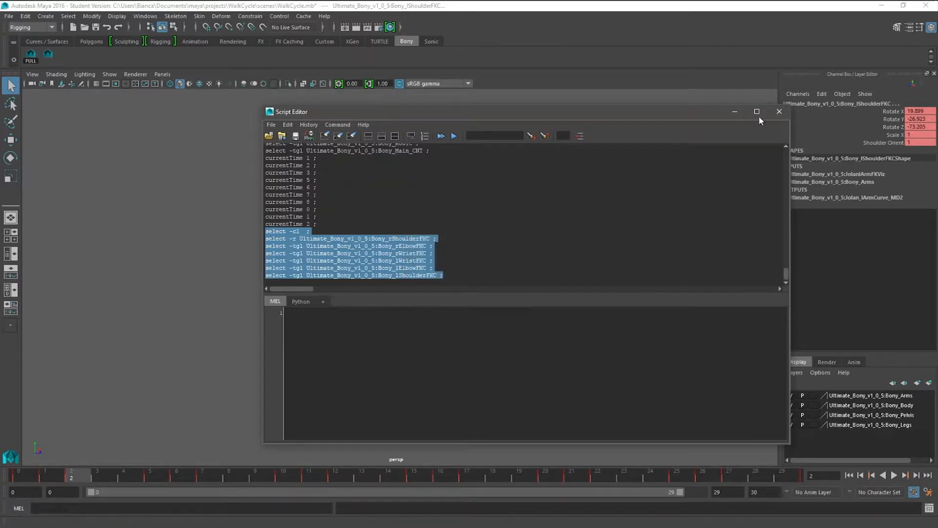
pyautogui.rightClick(30, 54)
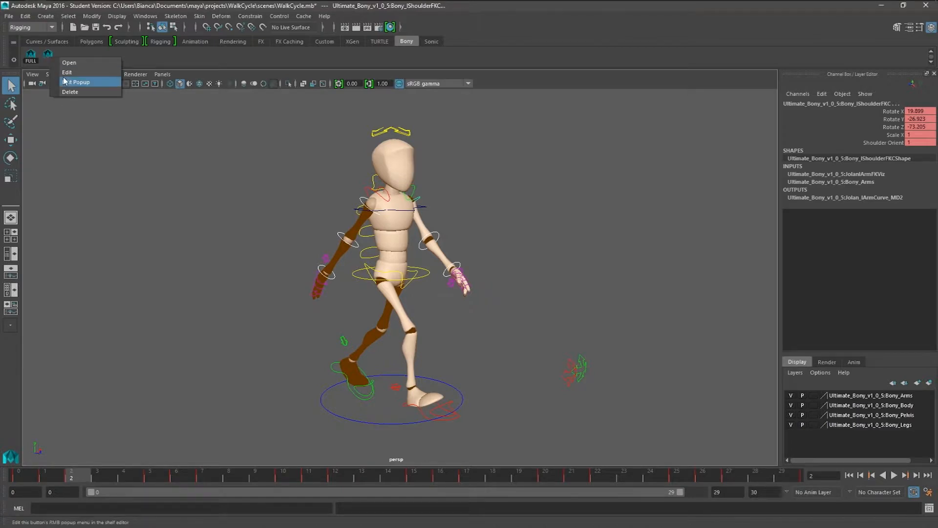
pyautogui.click(76, 82)
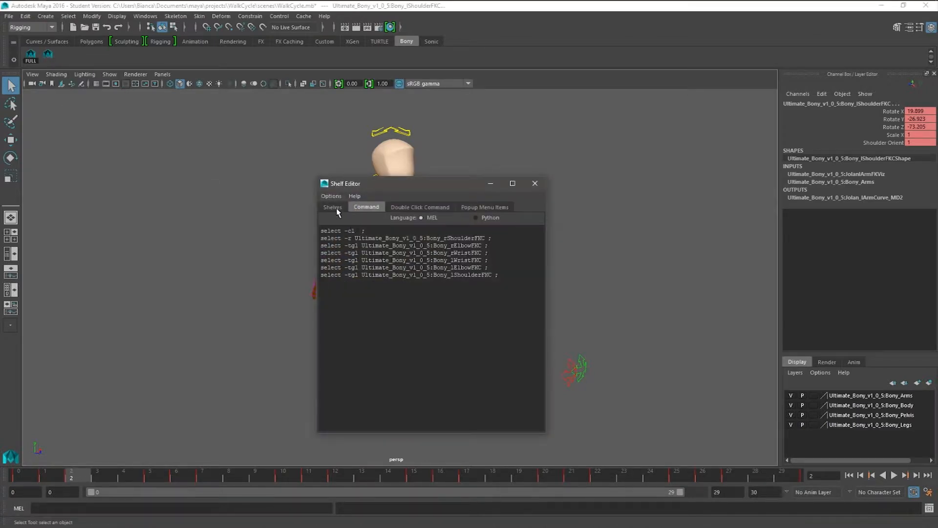
pyautogui.click(332, 206)
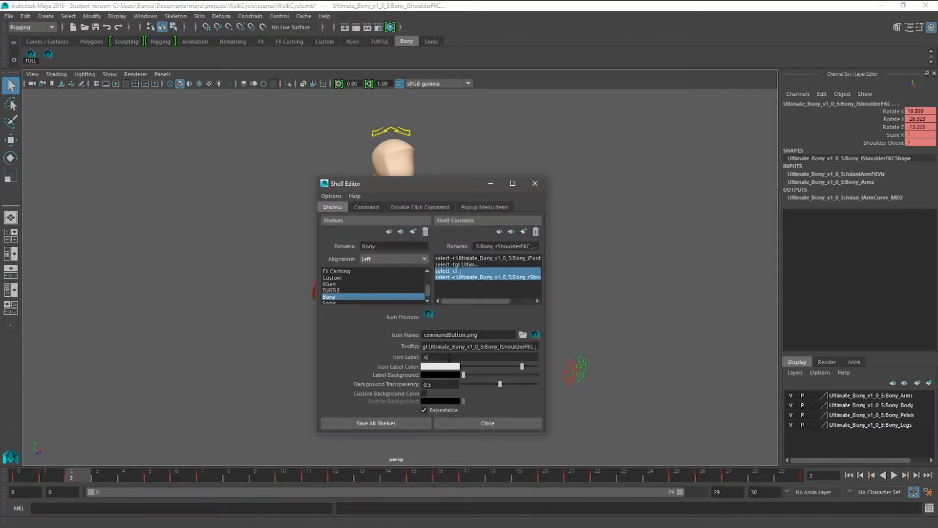
pyautogui.write('RMS')
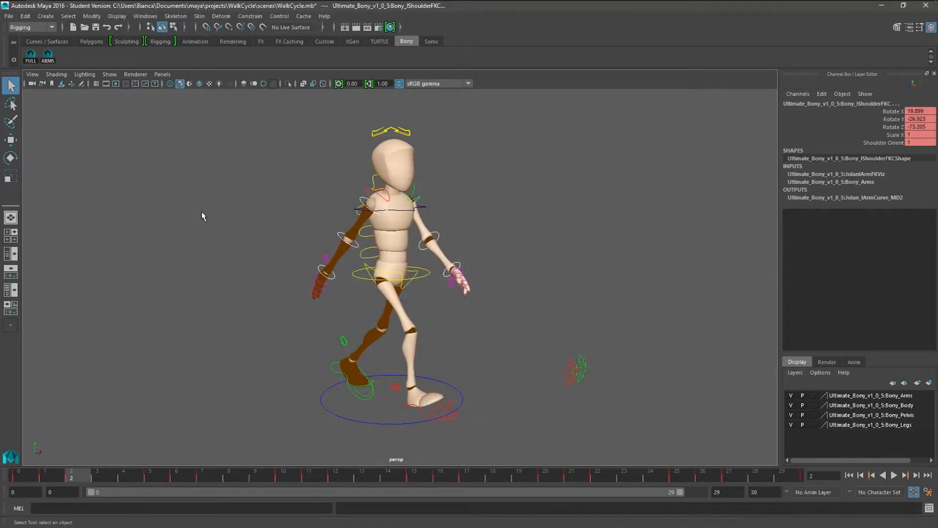
# Step: Add LEGS, L_ARM and L_HAND shelf buttons from the leg, left-arm and left-hand select commands
pyautogui.click(47, 55)
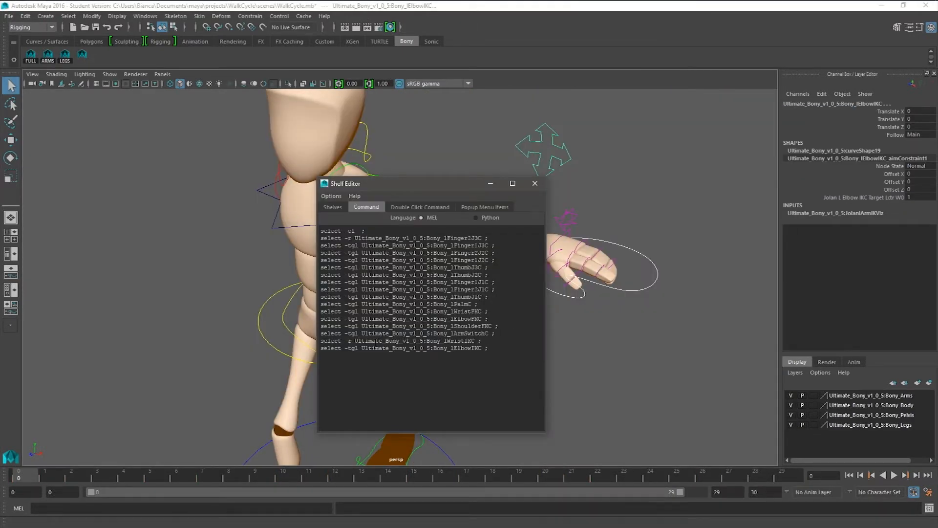
pyautogui.click(332, 207)
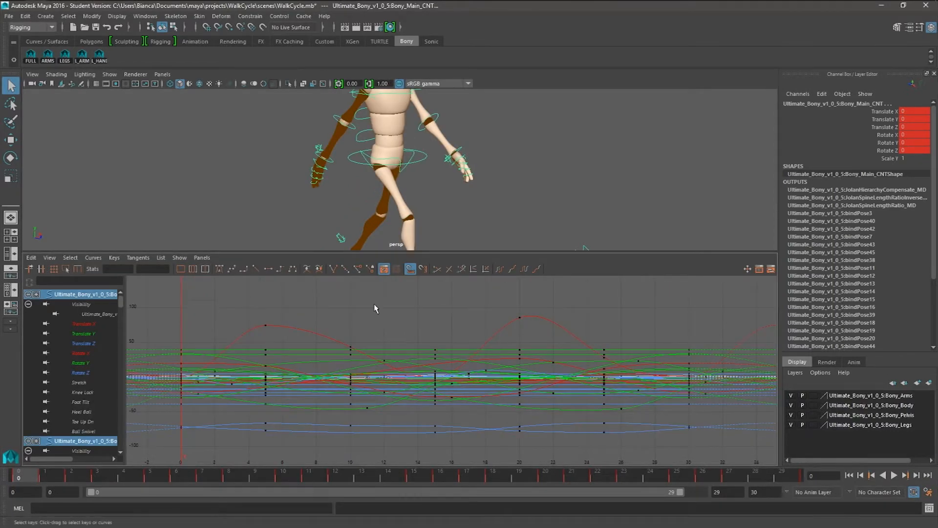
# Step: Run the ARMS shelf button to show only the arm curves, then close the Graph Editor and deselect
pyautogui.click(47, 55)
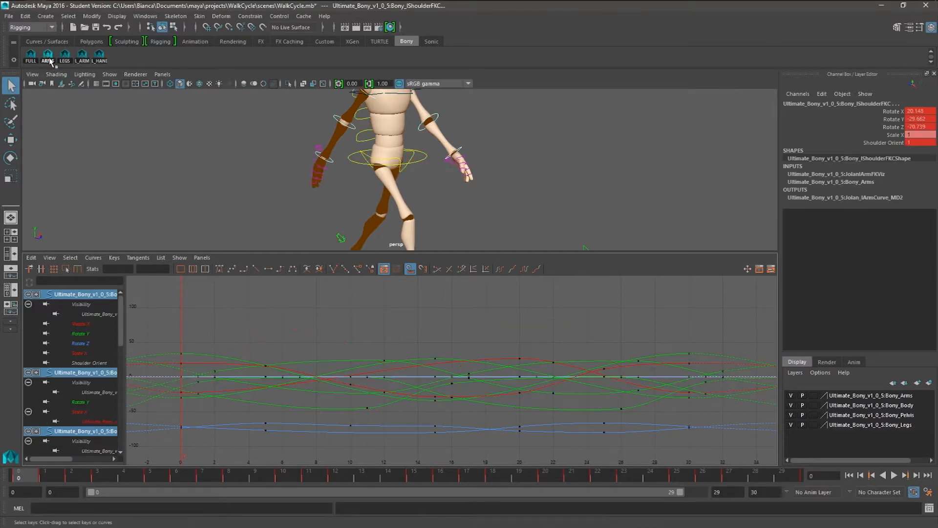
pyautogui.click(65, 55)
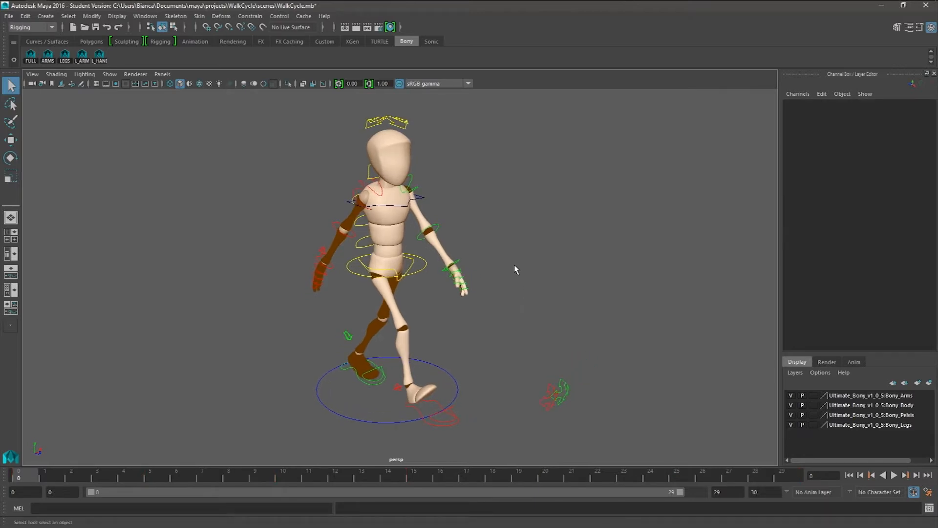
pyautogui.moveTo(261, 167)
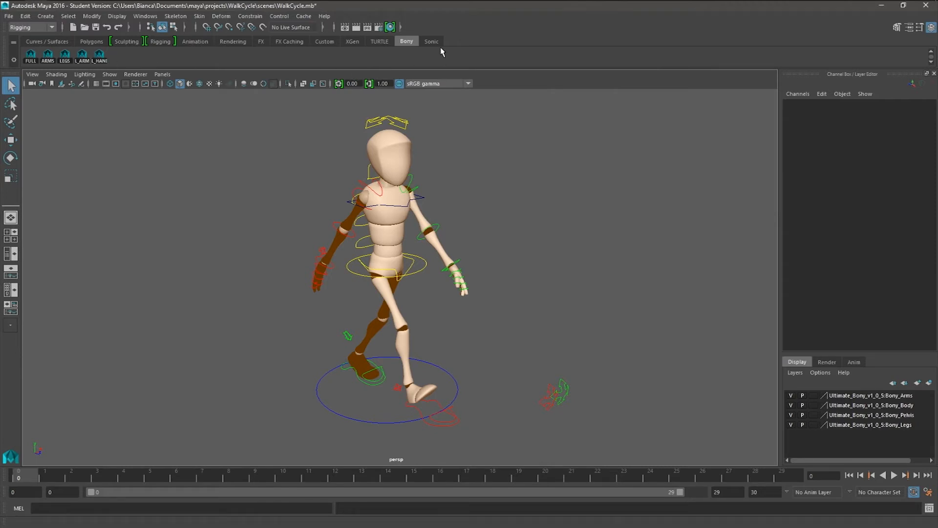
pyautogui.moveTo(251, 195)
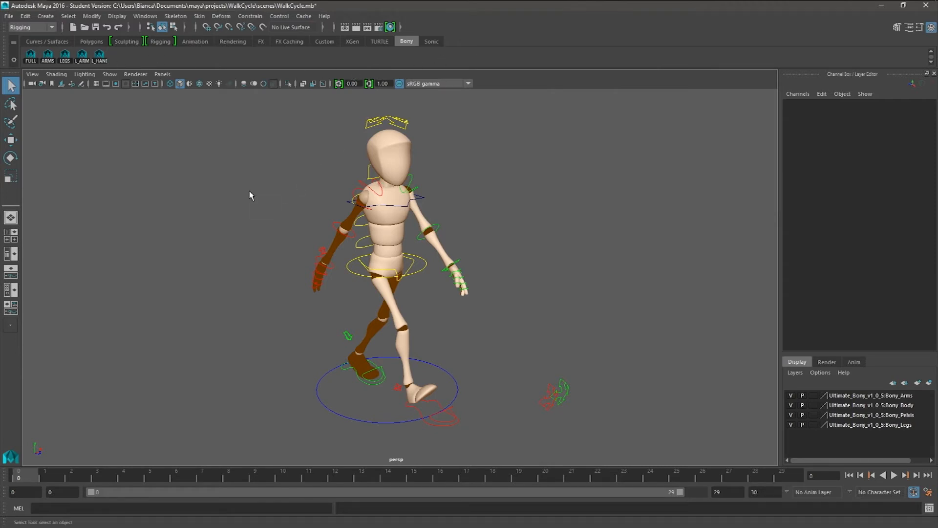